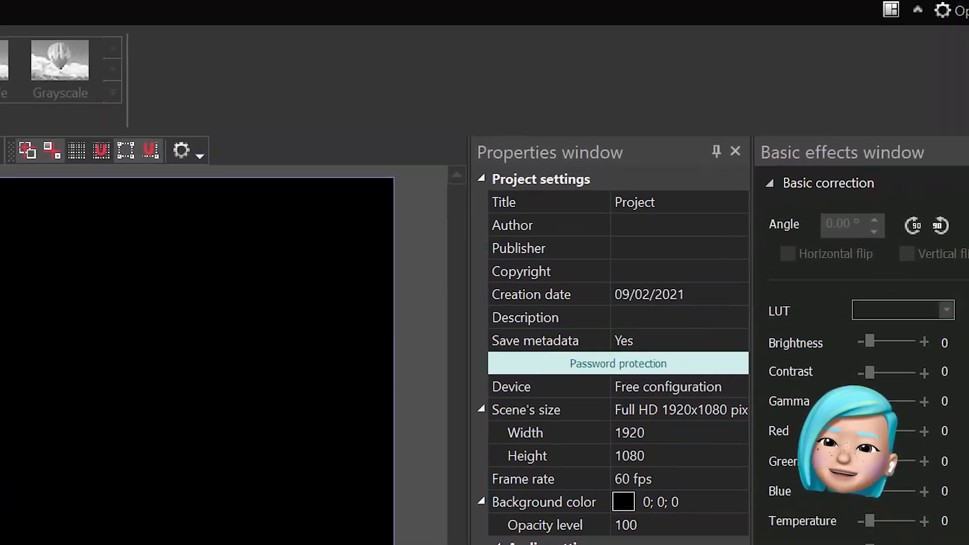
Switch the workspace to a different layout preset from the layout list
click(890, 10)
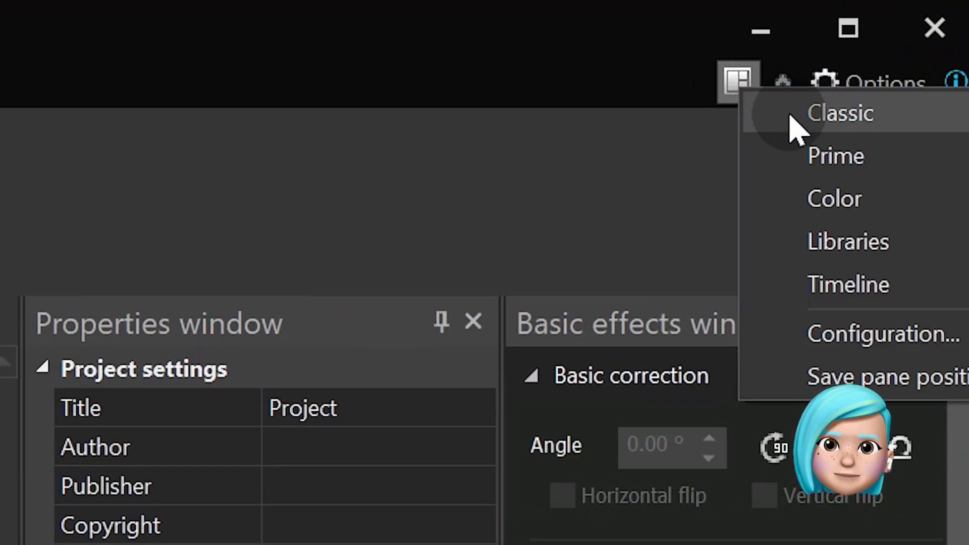
click(839, 113)
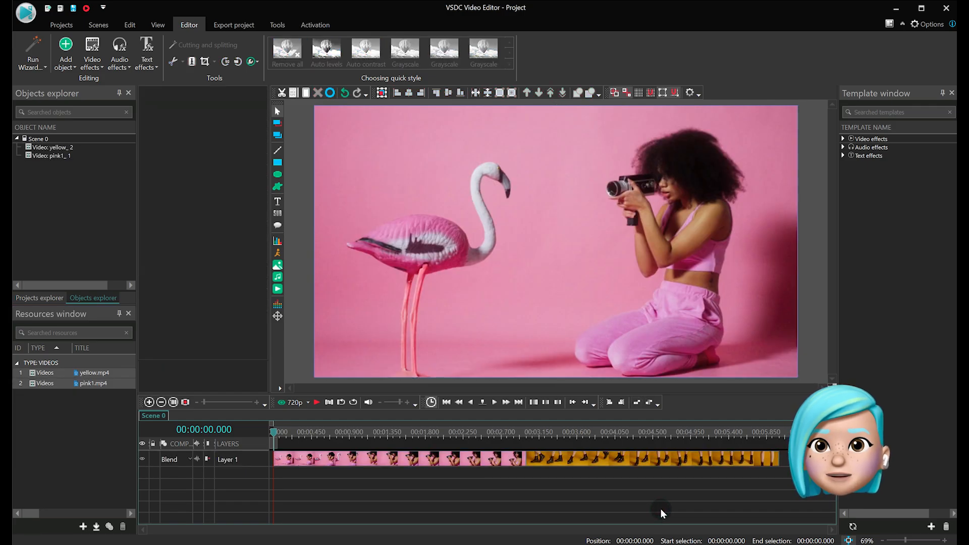
Select the pink clip, search templates for 'paint', and expand Video effects and Transitions
click(442, 459)
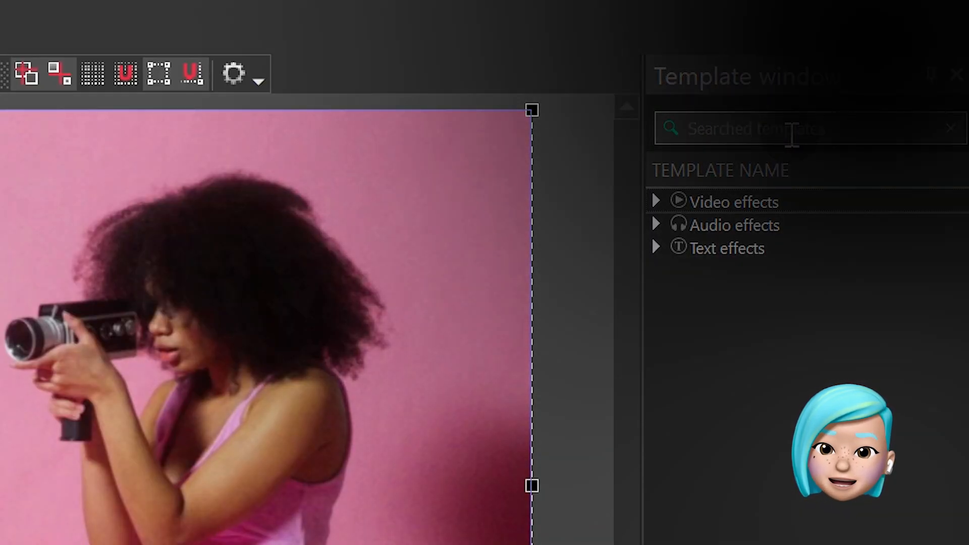
click(804, 129)
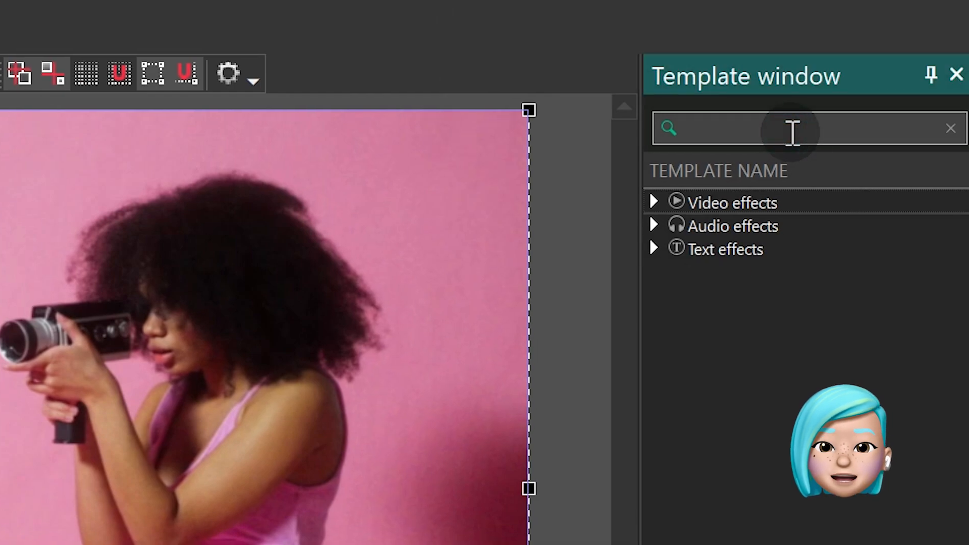
text(paint)
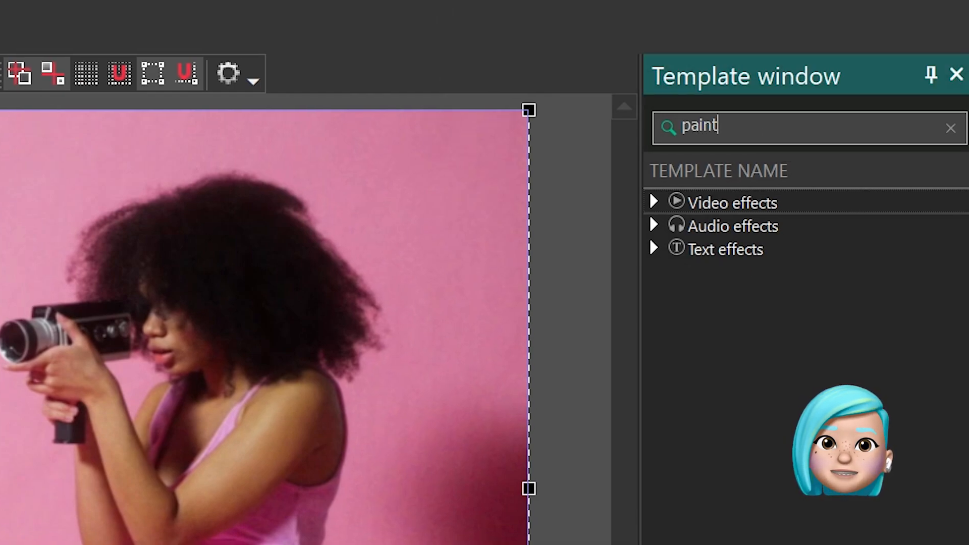
click(654, 203)
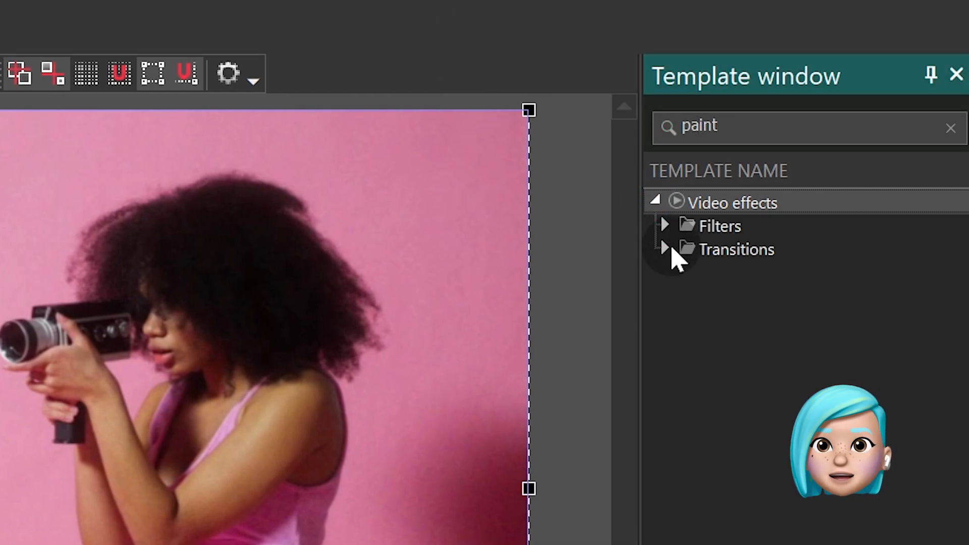
click(665, 249)
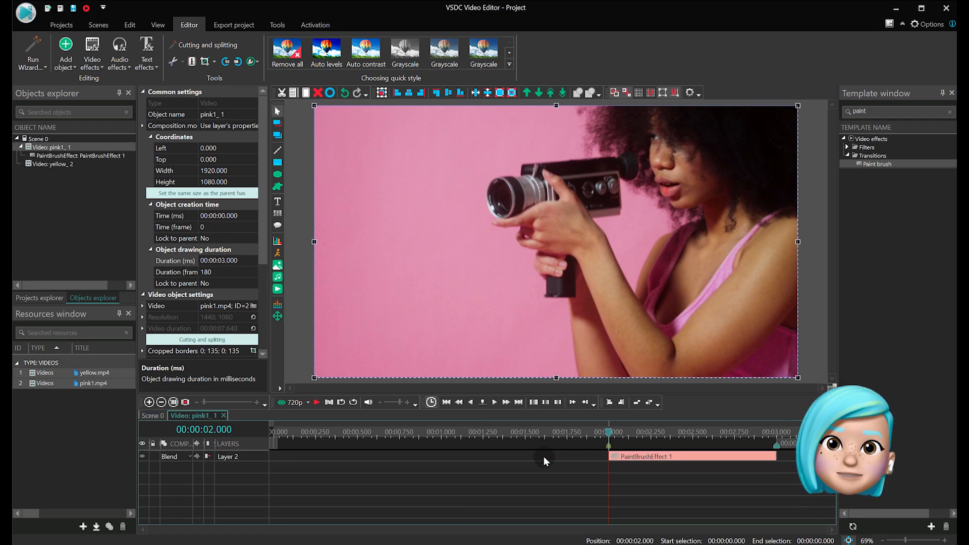
Open PaintBrushEffect 1's properties and view the Directly options, leaving it False
click(683, 432)
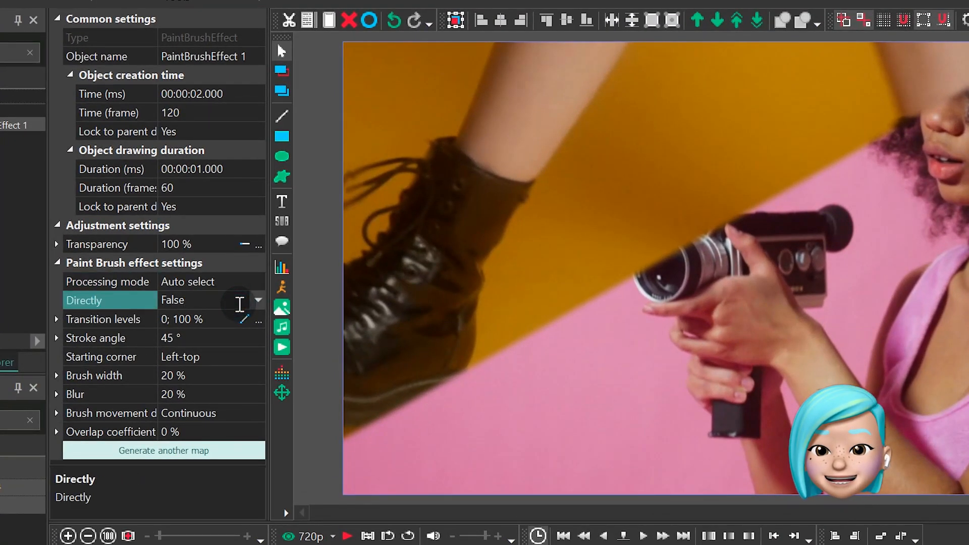
click(204, 300)
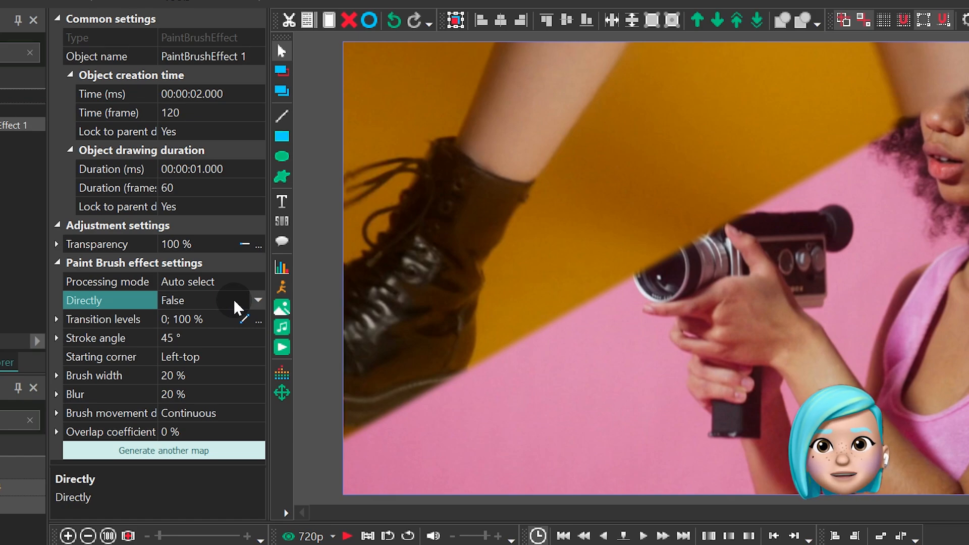
click(103, 319)
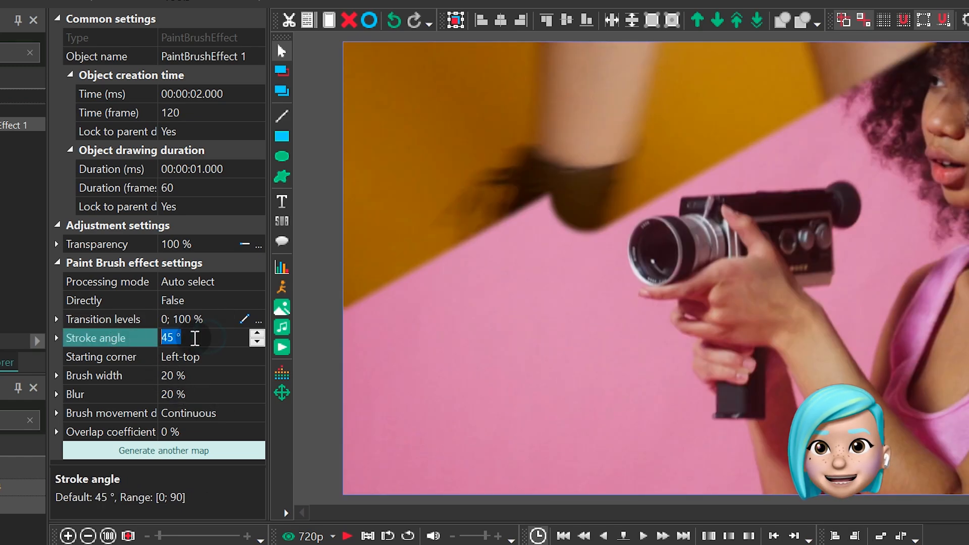
text(0)
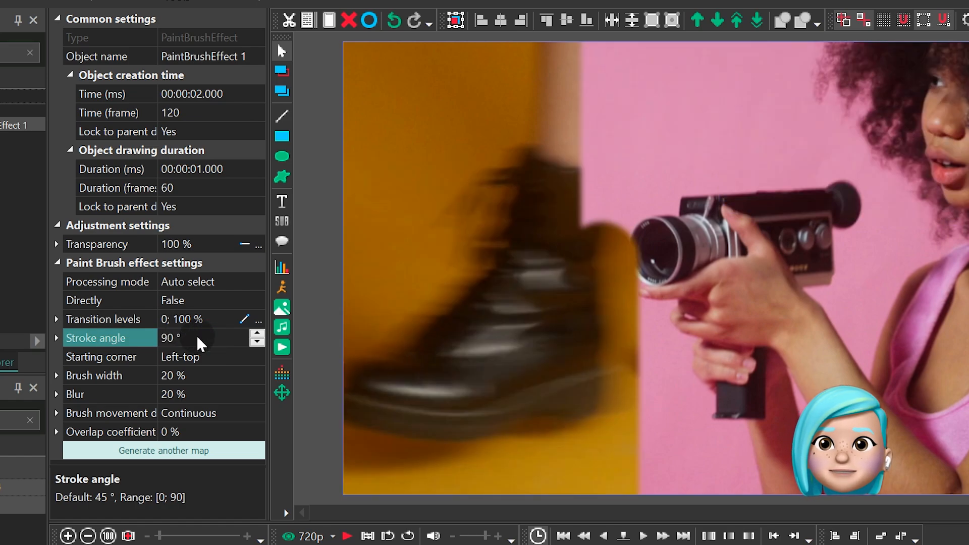
click(257, 343)
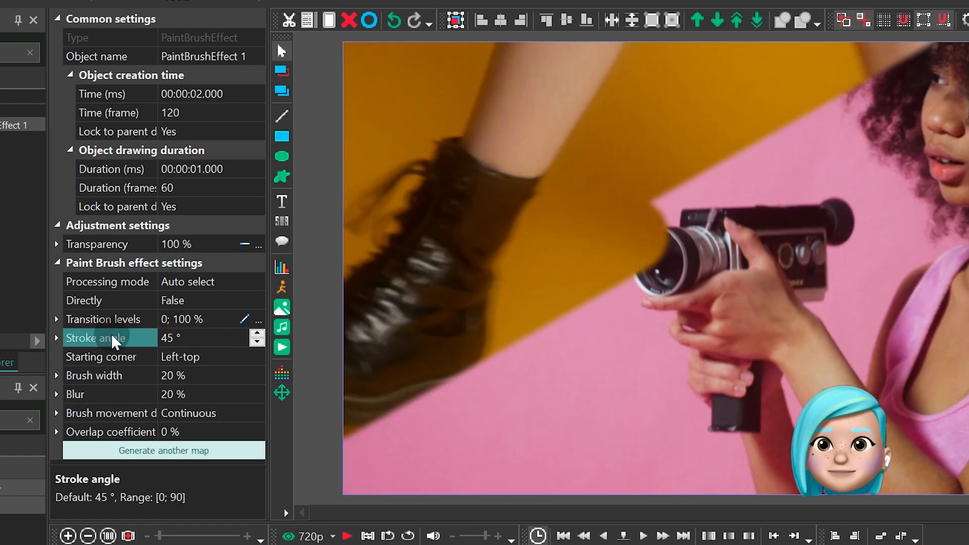
click(184, 357)
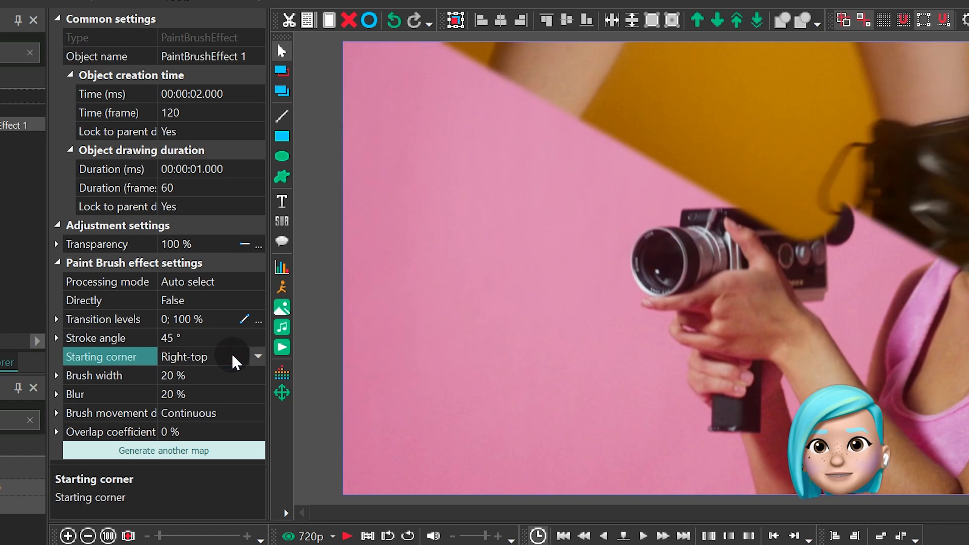
click(256, 357)
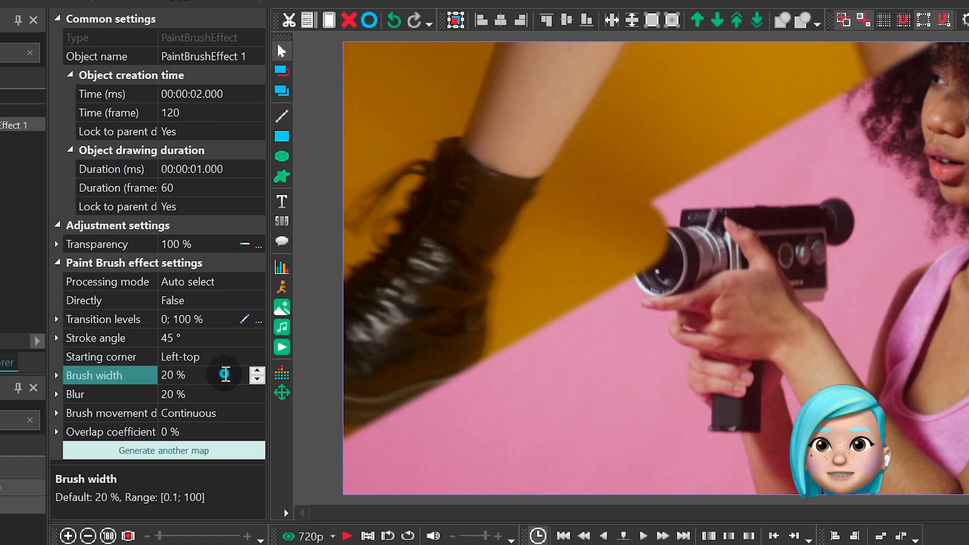
Try brush width 50%, revert it to 20%, and set blur to 0%
text(50)
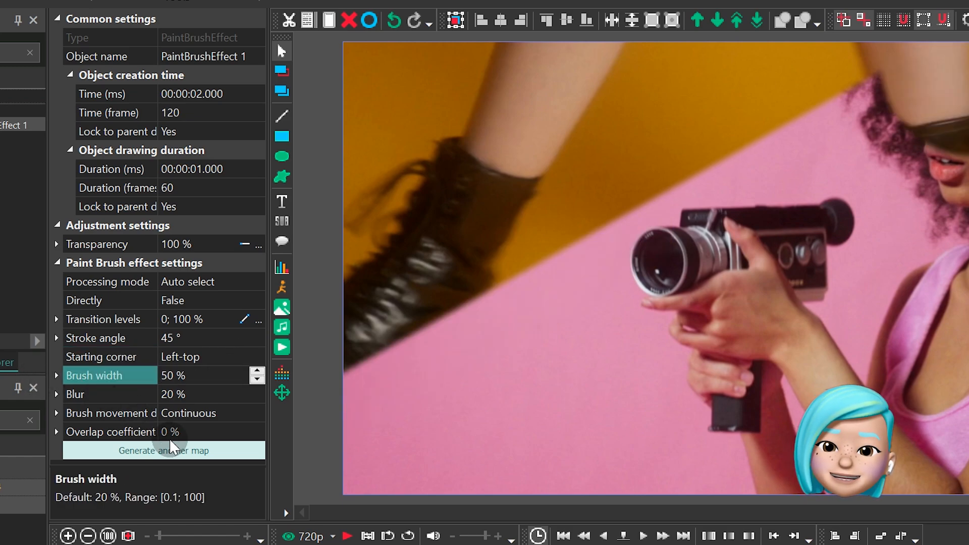
text(100)
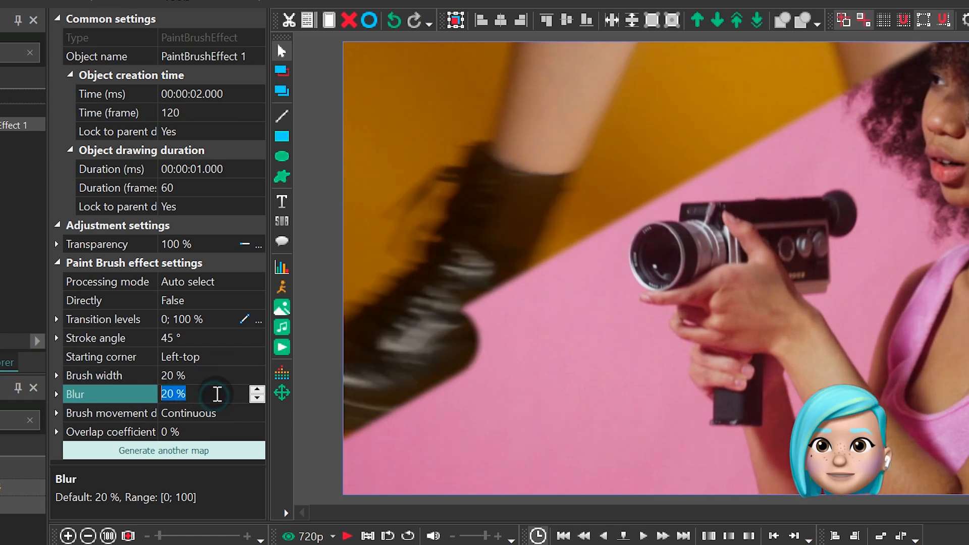
text(100)
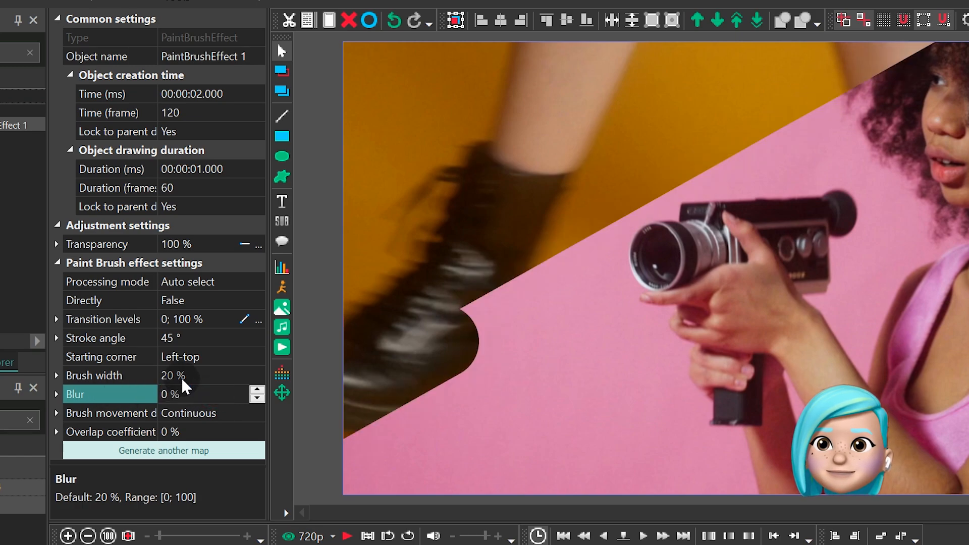
click(188, 413)
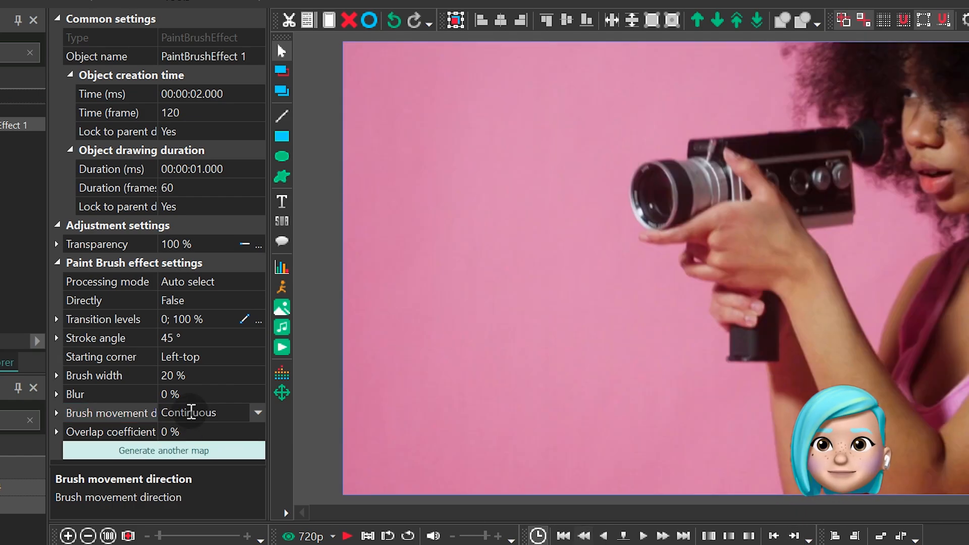
Set brush movement direction to Random and overlap coefficient to 50%
click(188, 412)
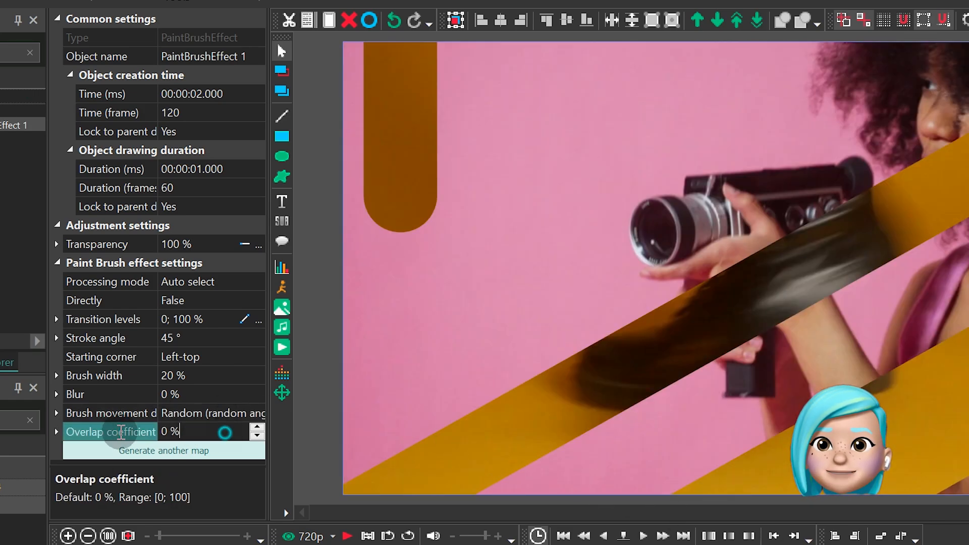
text(50)
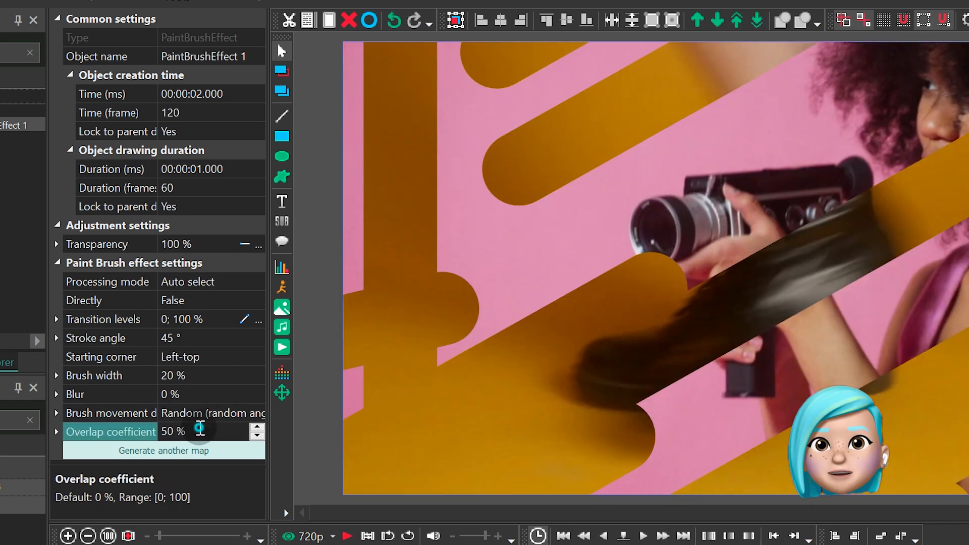